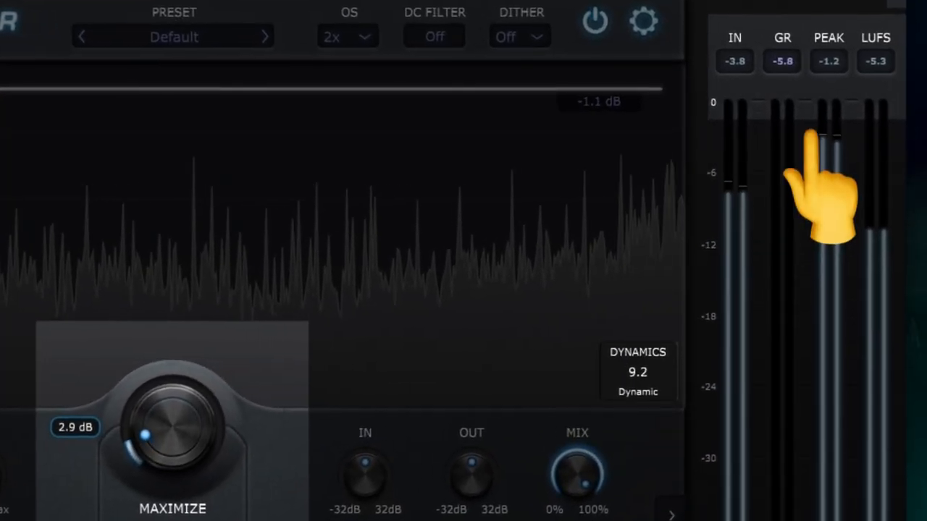
- Drive JST Maximizer to 2.9 dB, reaching about 5.8 dB GR and -5.3 LUFS
left_click_drag(172, 428, 173, 377)
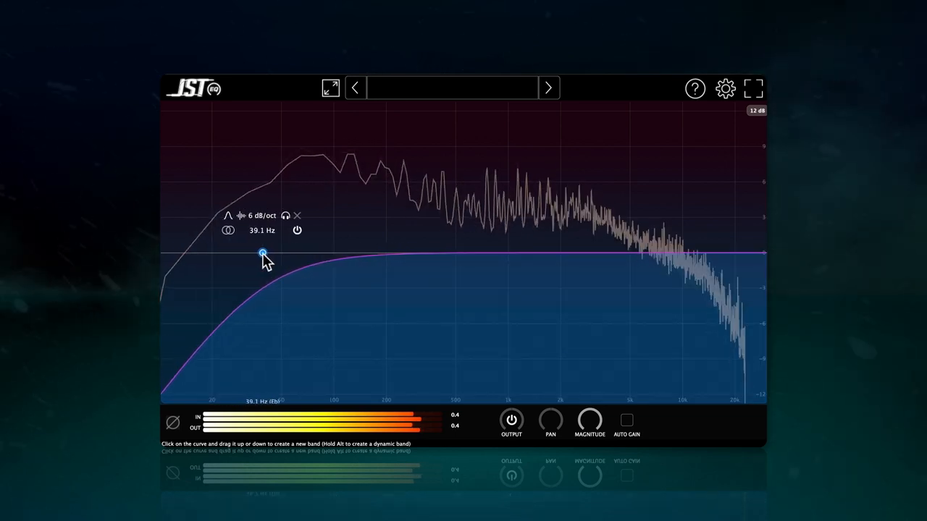
- Dip the JST EQ curve 2.2 dB at 129 Hz and boost 1.8 dB at 3.2 kHz
left_click_drag(262, 253, 352, 279)
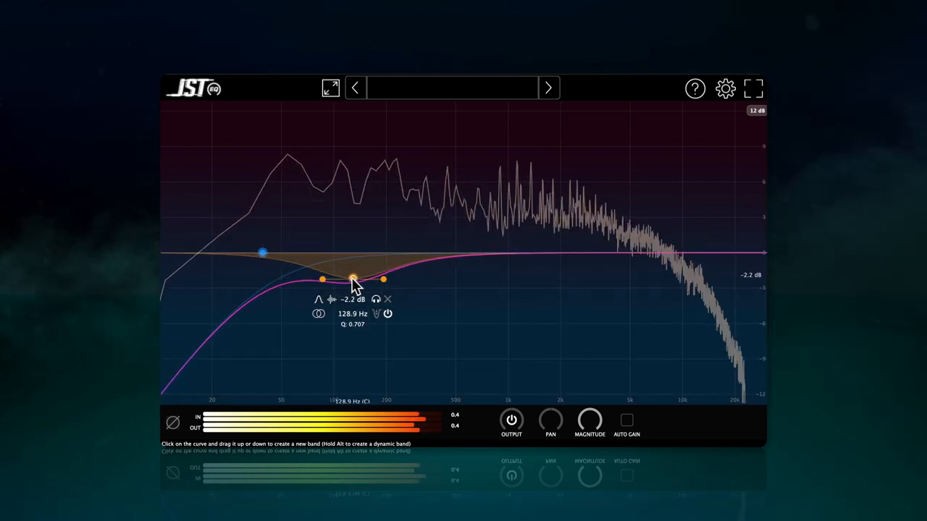
left_click_drag(353, 279, 346, 283)
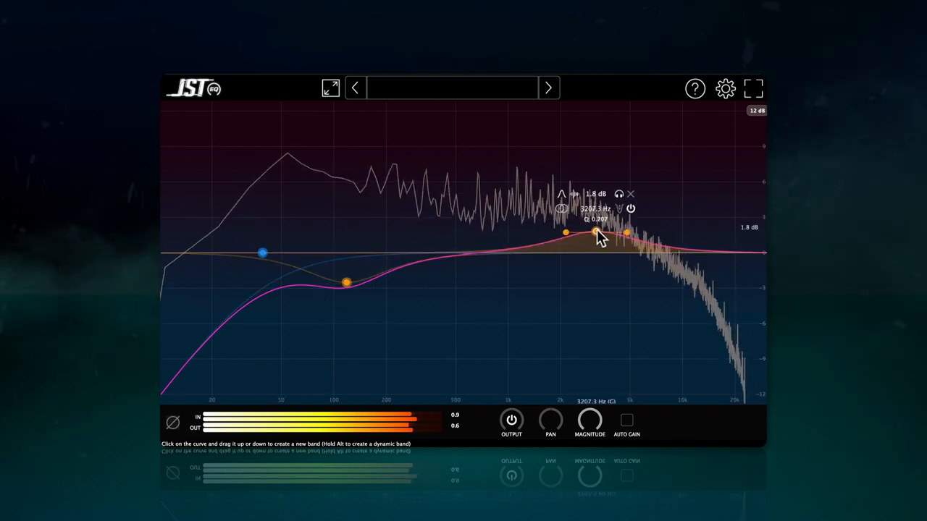
left_click_drag(597, 231, 630, 235)
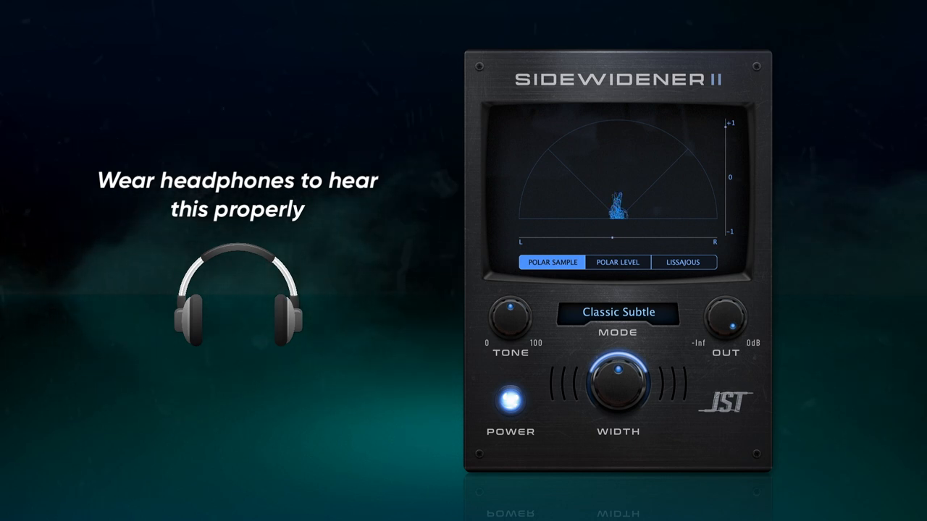
- Bypass Sidewidener II's POWER to compare, then switch the widening back on
left_click(511, 398)
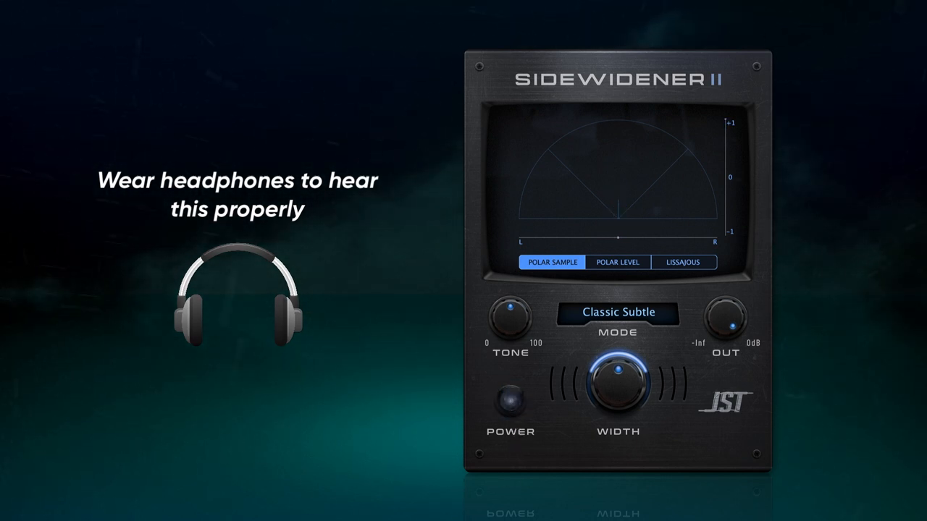
left_click(510, 398)
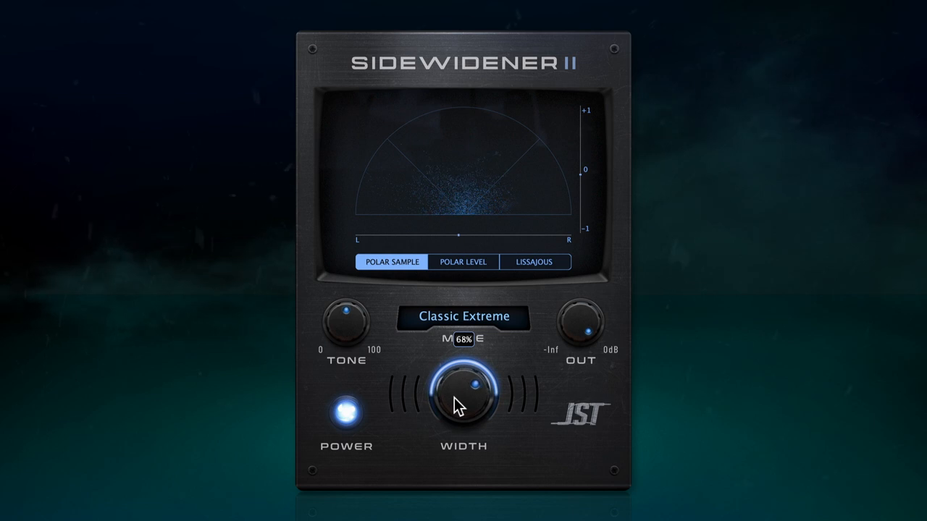
- Turn Sidewidener II width down from 68% through 32% to about 16%
left_click_drag(464, 392, 449, 406)
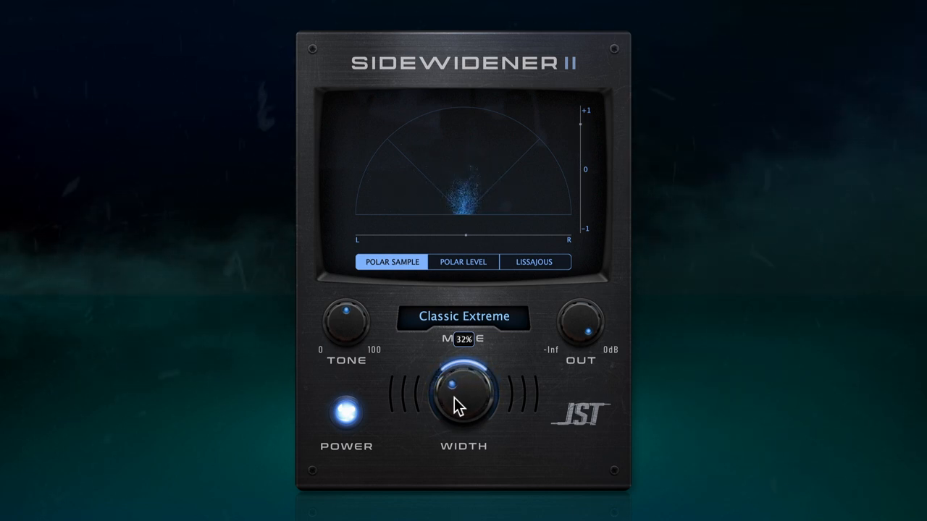
left_click_drag(462, 391, 462, 413)
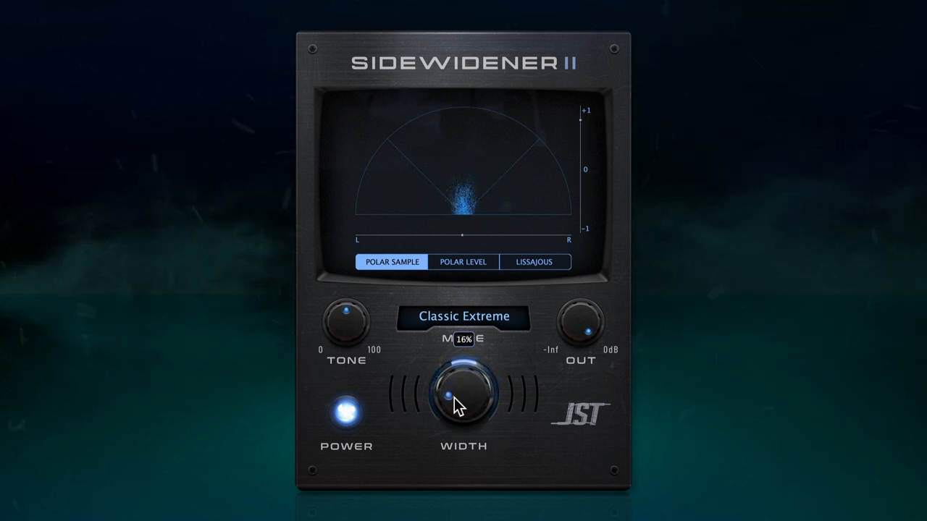
left_click_drag(461, 395, 463, 384)
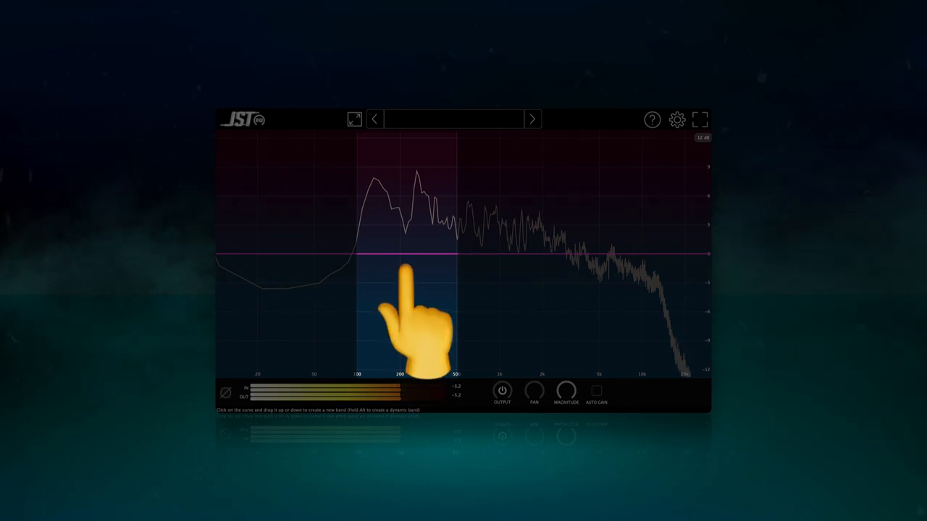
mouse_move(413, 326)
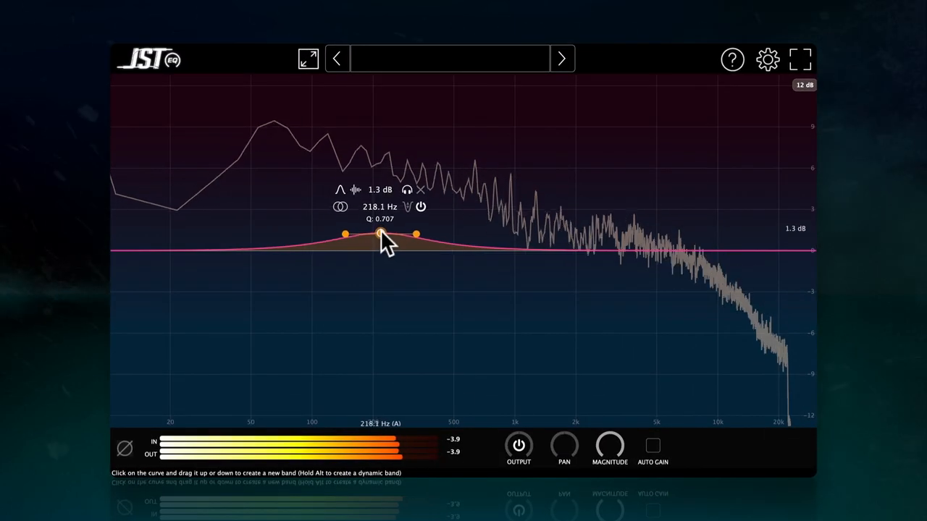
- Raise and broaden the 1.9 dB bell near 227 Hz, then compare using the EQ Output toggle
left_click_drag(382, 234, 385, 224)
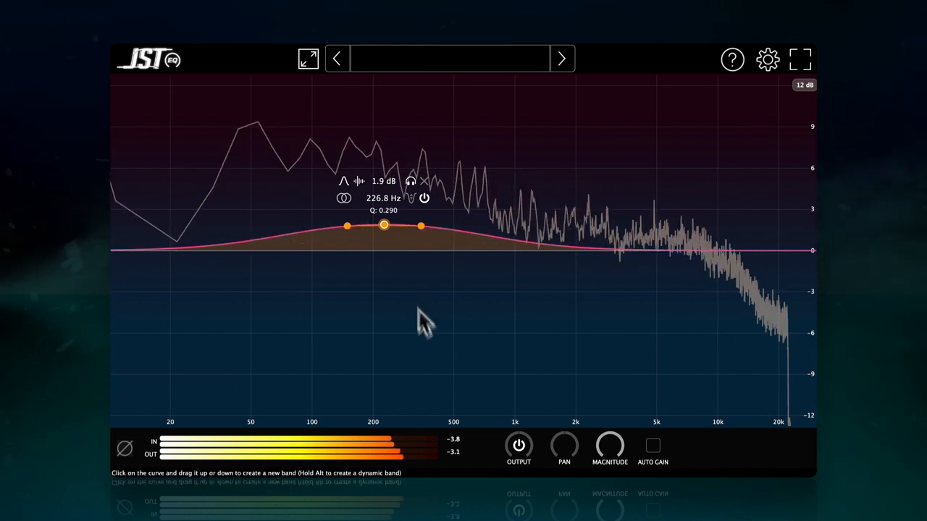
mouse_move(518, 445)
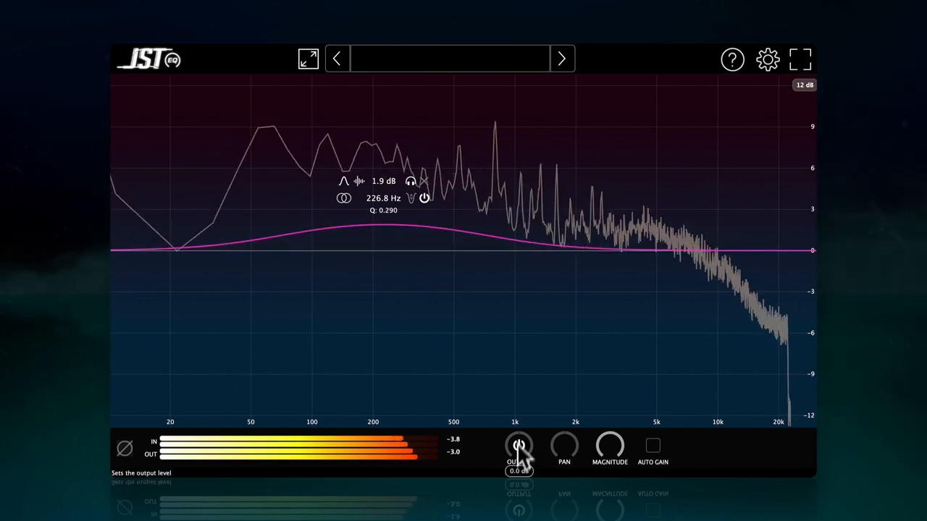
left_click(124, 449)
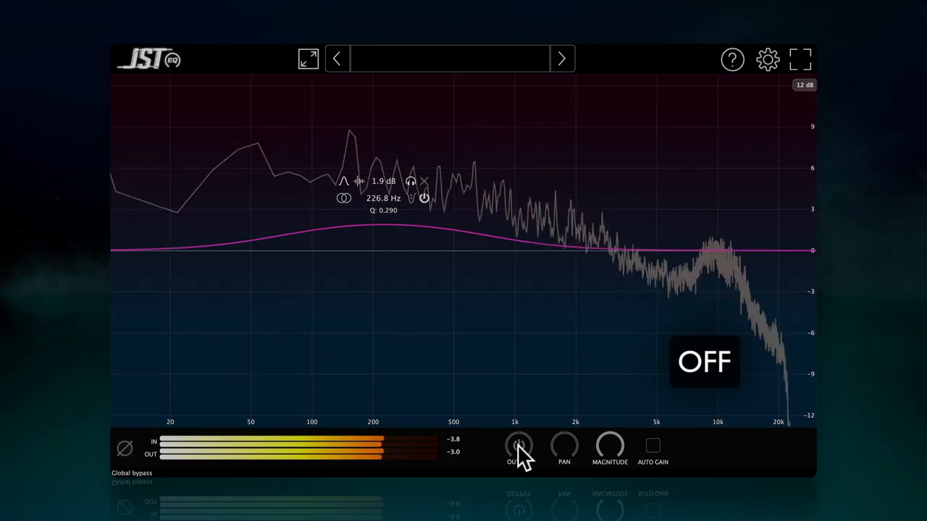
left_click(519, 445)
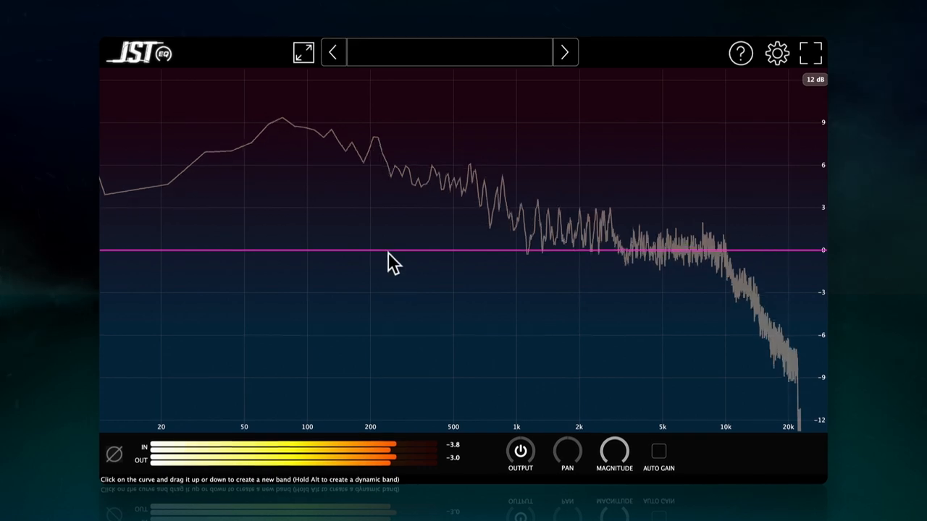
- Add a low-mid dip band in JST EQ and A/B it with the Output toggle
left_click_drag(395, 250, 402, 282)
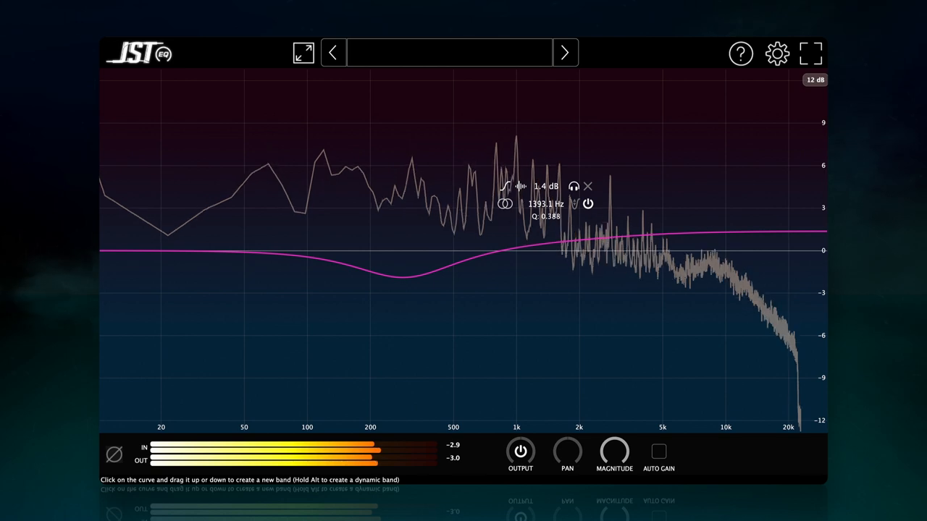
left_click(521, 452)
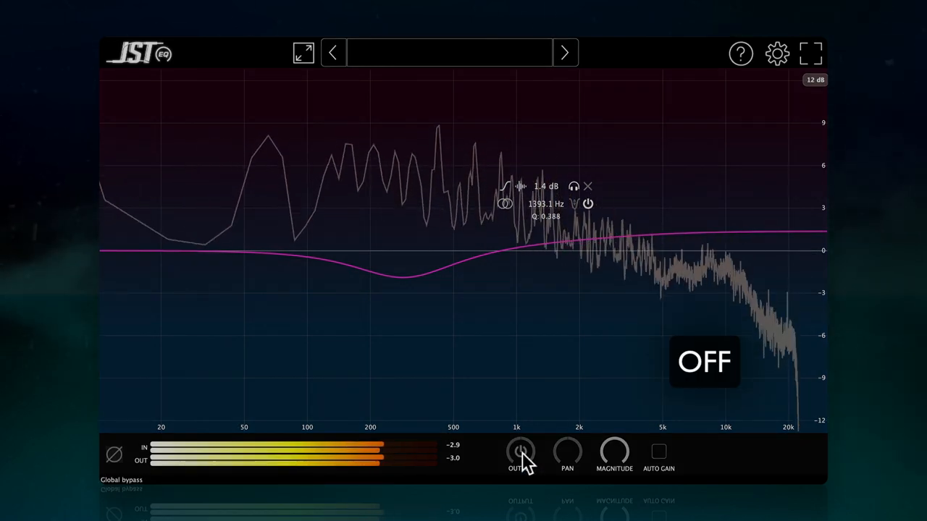
left_click(520, 451)
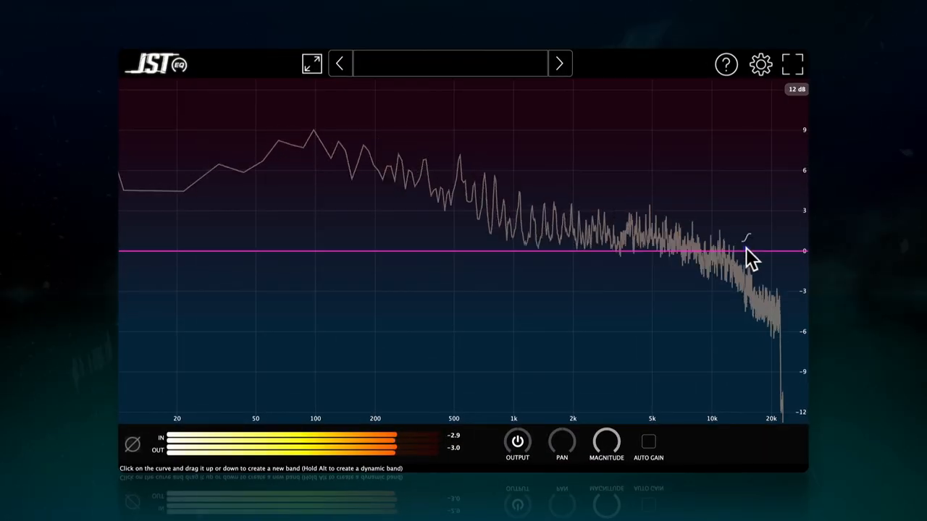
- Create a -2.6 dB high shelf around 2.2 kHz and compare with Output bypass
left_click_drag(749, 251, 583, 287)
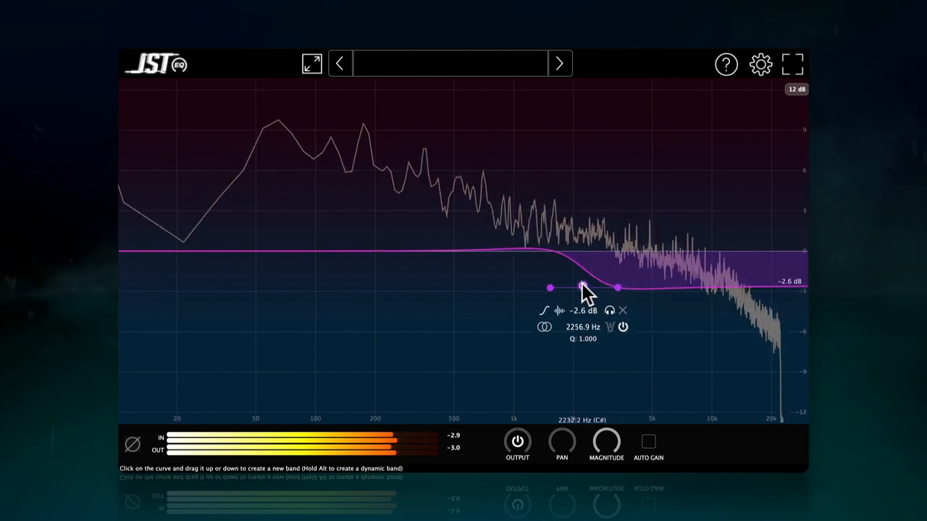
left_click_drag(583, 288, 607, 284)
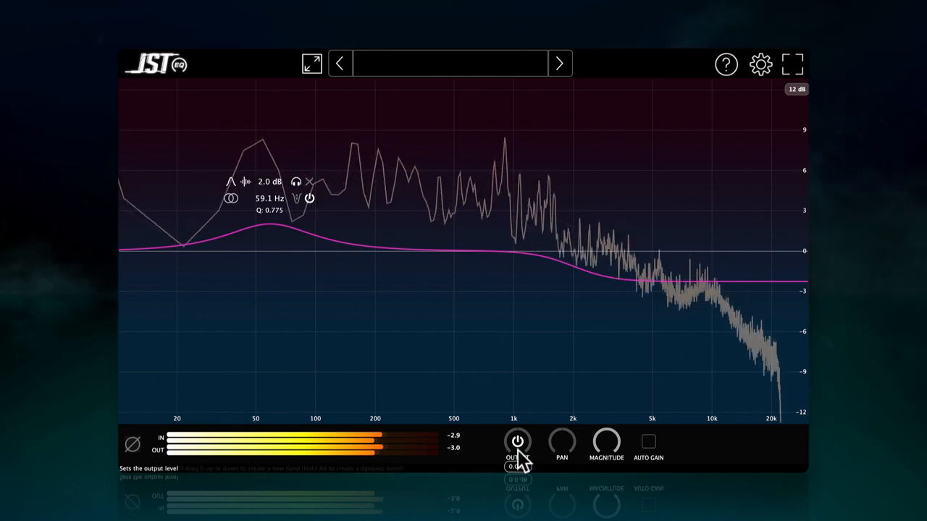
left_click(518, 442)
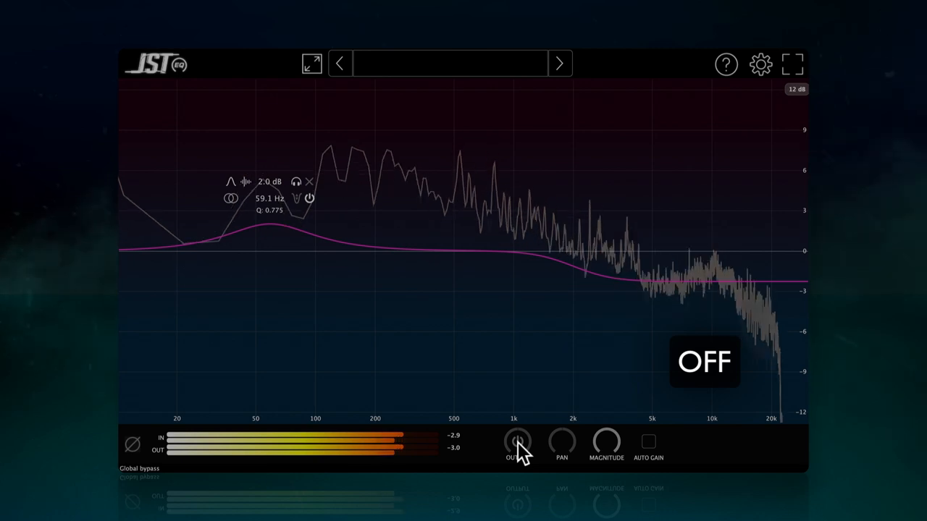
left_click(517, 442)
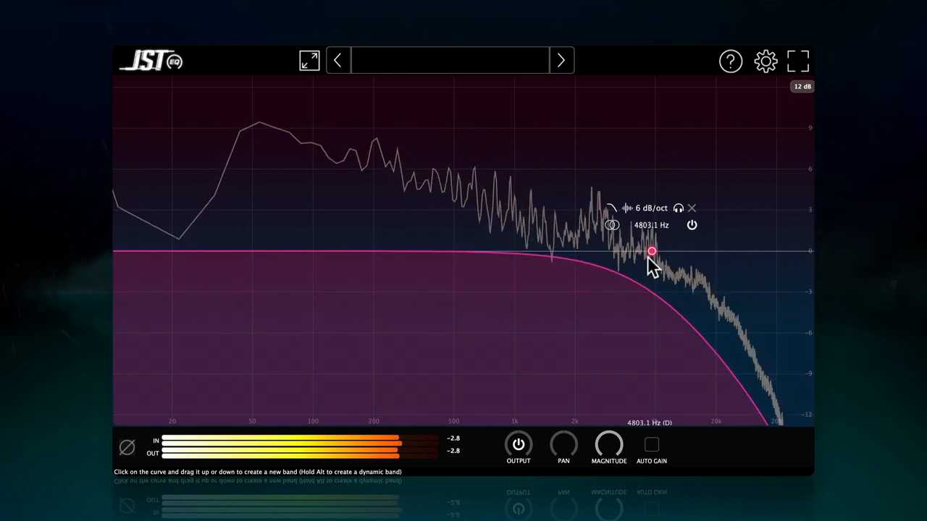
- Lower the 6 dB/oct low-pass from 4803 Hz to 3984 Hz and compare via Output
left_click_drag(652, 251, 635, 252)
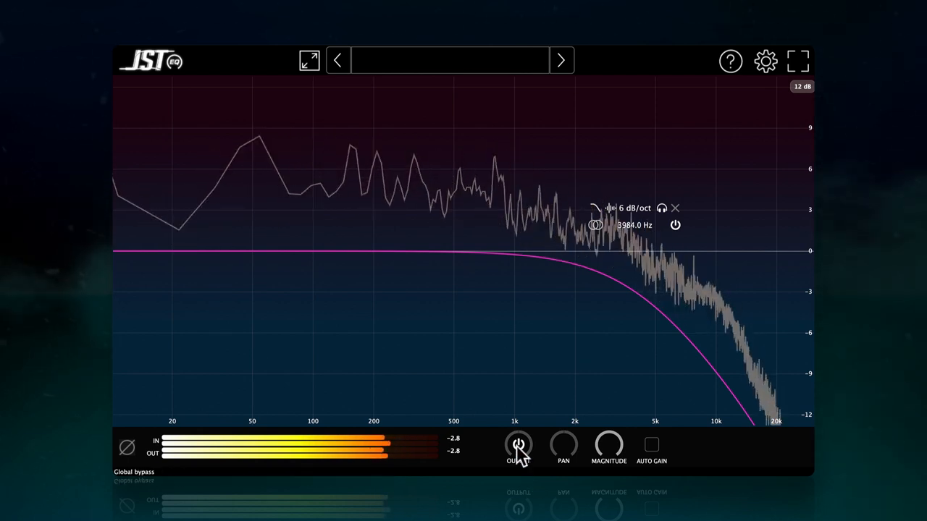
left_click(518, 444)
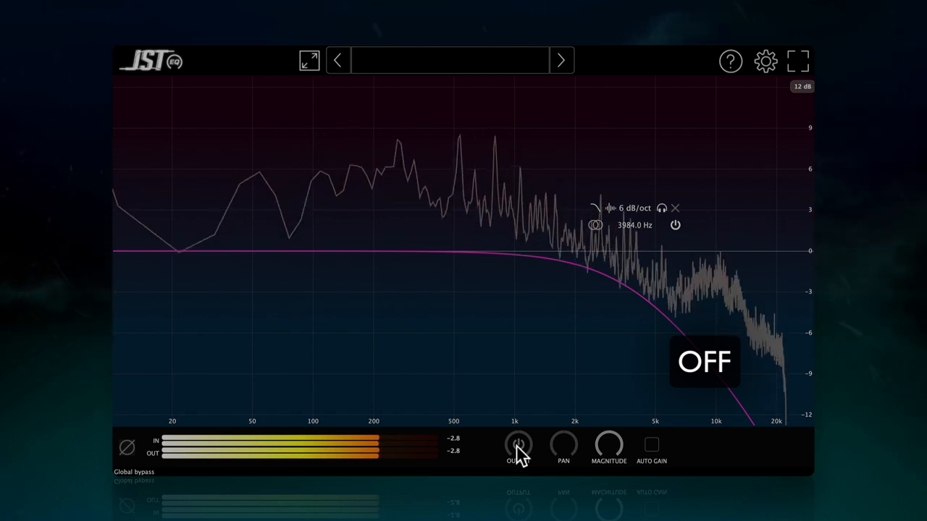
left_click(518, 444)
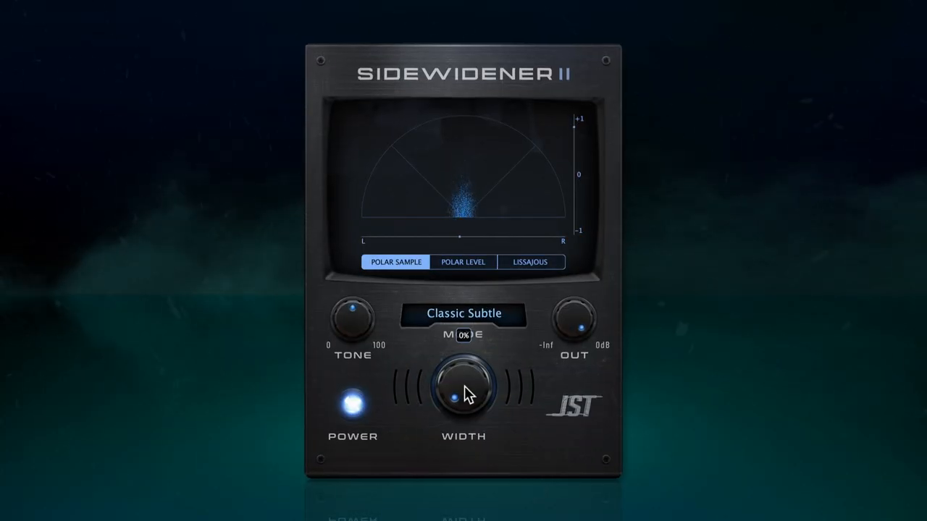
- Raise Sidewidener II width from 0% to 50% in Classic Subtle mode
left_click_drag(455, 398, 463, 377)
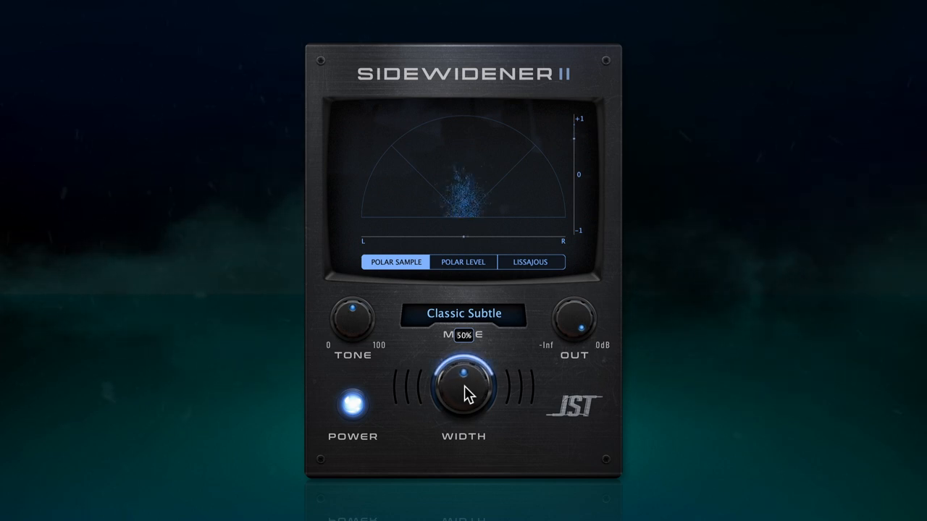